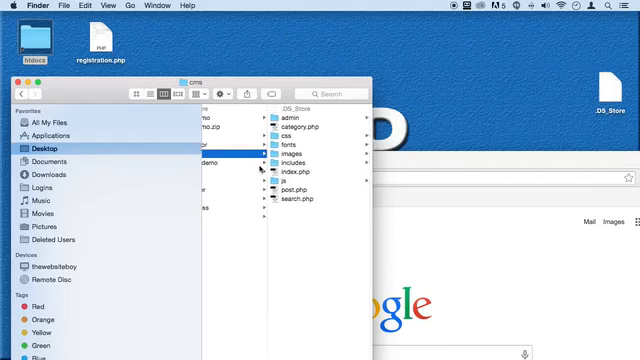
Step: Move registration.php from the desktop into the root of the cms project folder
{"action": "left_click_drag", "start_coordinate": [96, 44], "coordinate": [310, 232]}
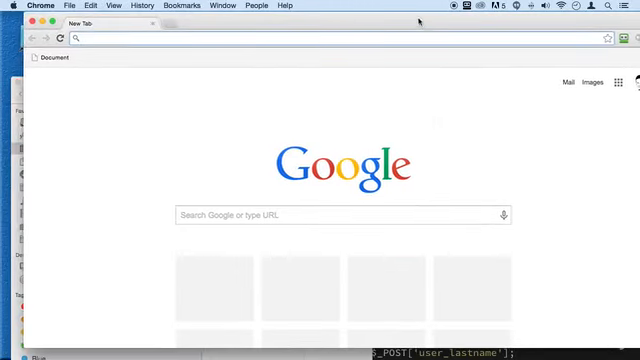
Step: Load localhost/cms/registration.php in the Chrome address bar
{"action": "type", "text": "localhost/cms/r"}
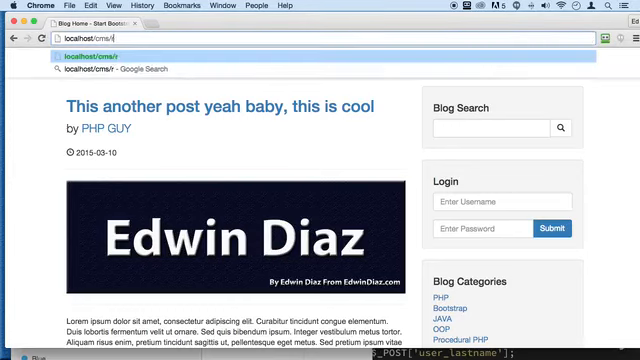
{"action": "type", "text": "esgistration.php"}
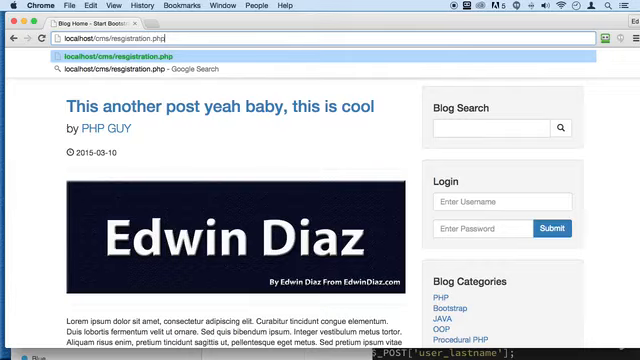
{"action": "key", "text": "Enter"}
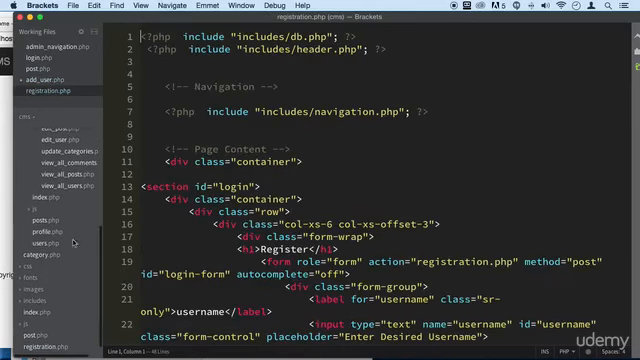
{"action": "scroll", "scroll_direction": "down", "scroll_amount": 3}
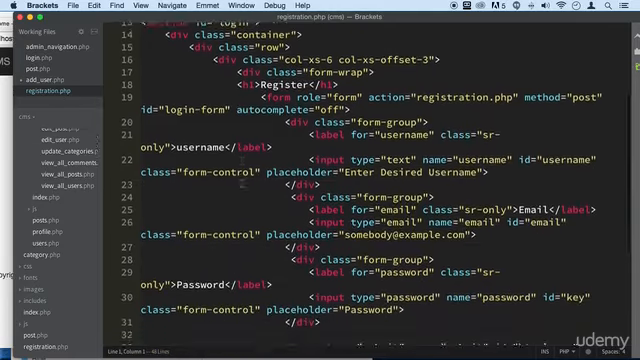
{"action": "scroll", "scroll_direction": "down", "scroll_amount": 3}
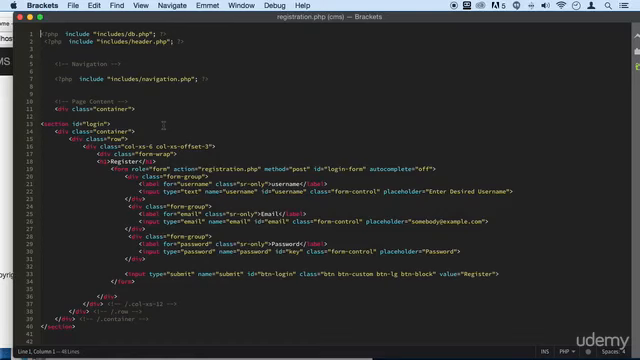
{"action": "scroll", "scroll_direction": "down", "scroll_amount": 3}
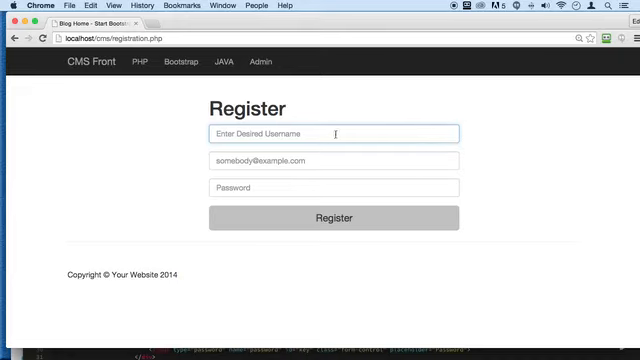
{"action": "mouse_move", "coordinate": [428, 152]}
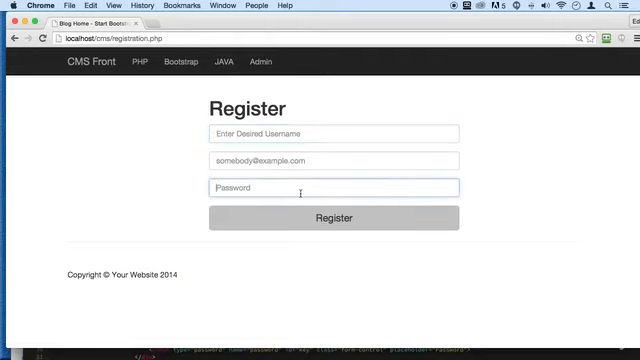
{"action": "mouse_move", "coordinate": [330, 238]}
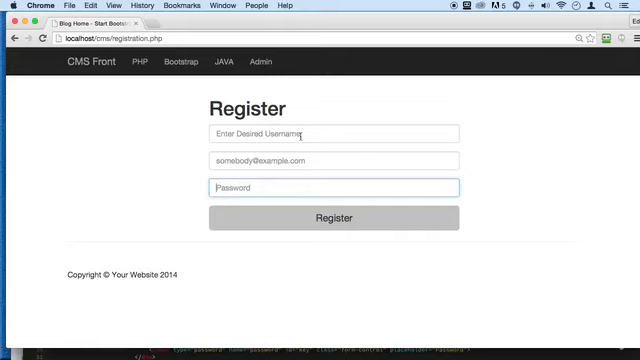
{"action": "mouse_move", "coordinate": [260, 60]}
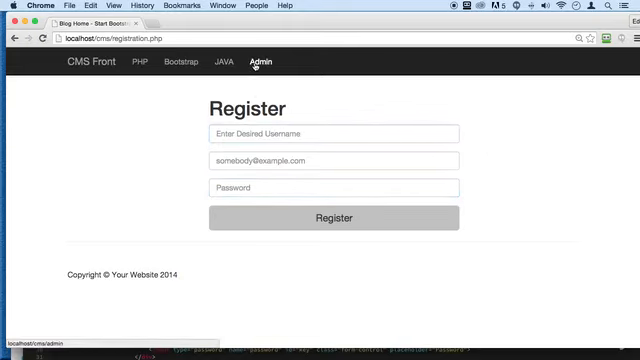
Step: Check the Register form's username, email and password fields by focusing them
{"action": "left_click", "coordinate": [332, 132]}
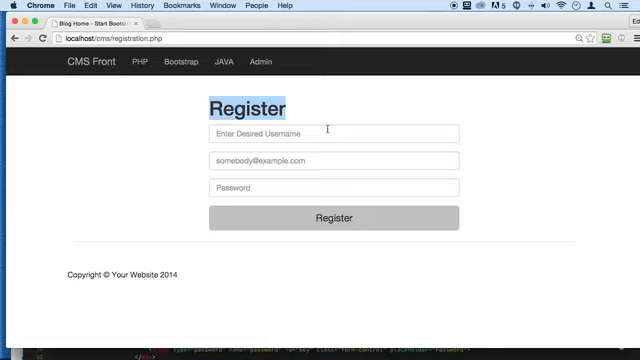
{"action": "left_click", "coordinate": [332, 132]}
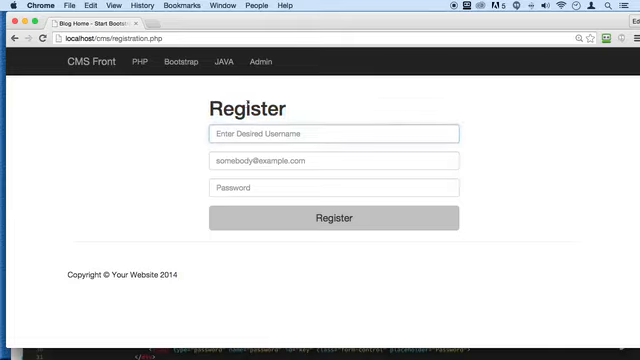
{"action": "left_click", "coordinate": [332, 132]}
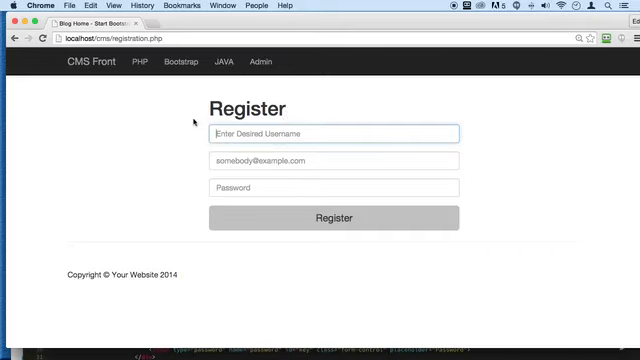